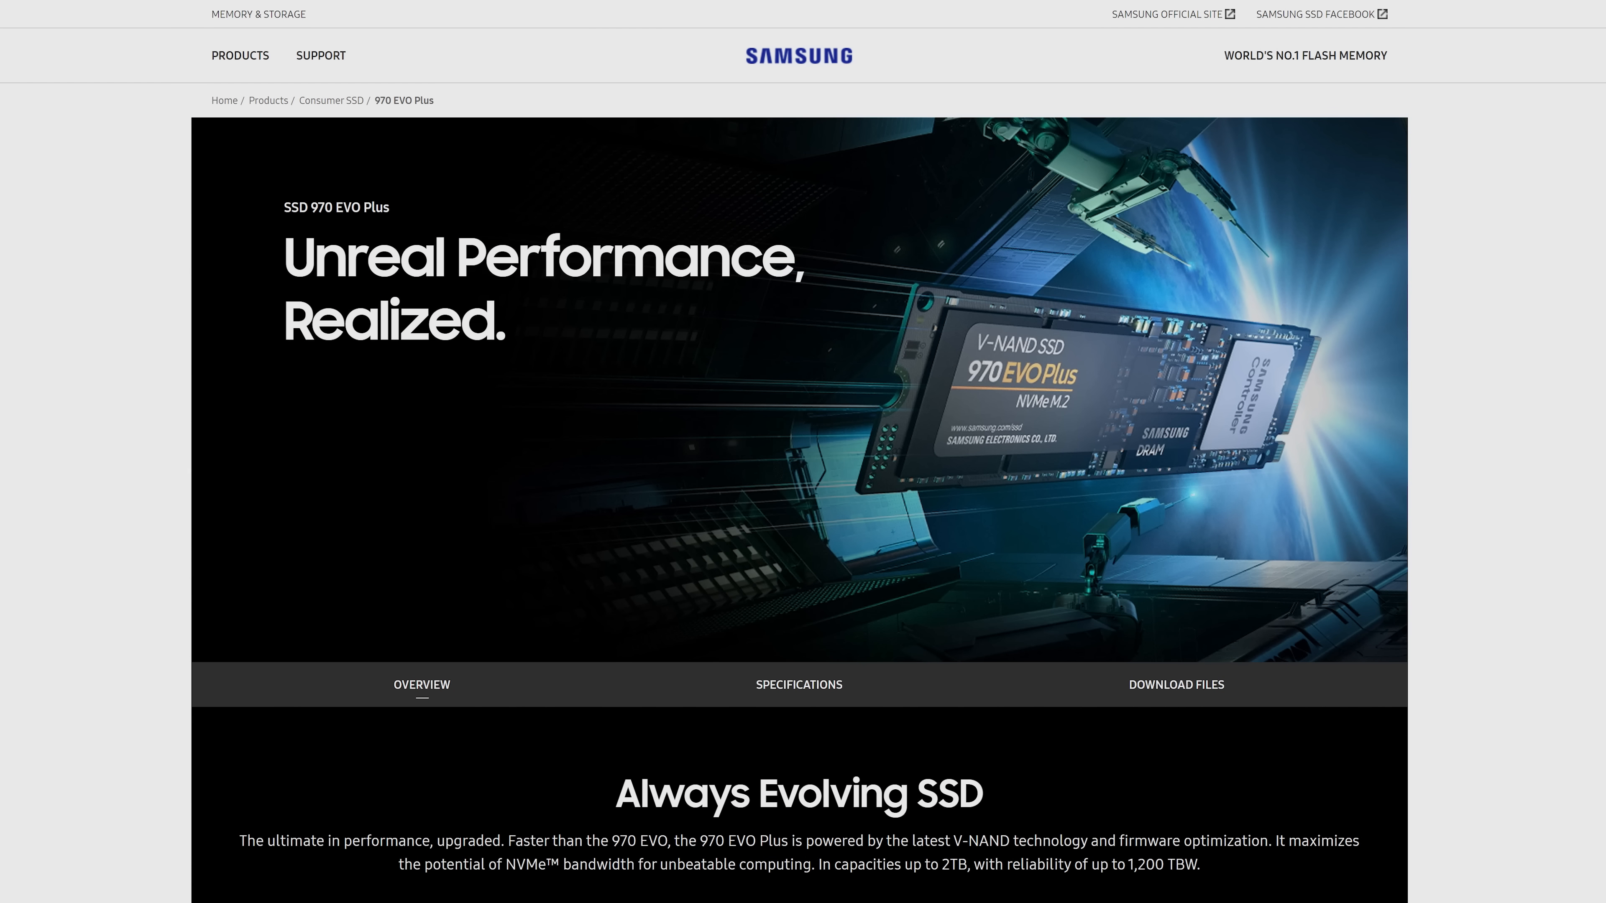
scroll("down", 3)
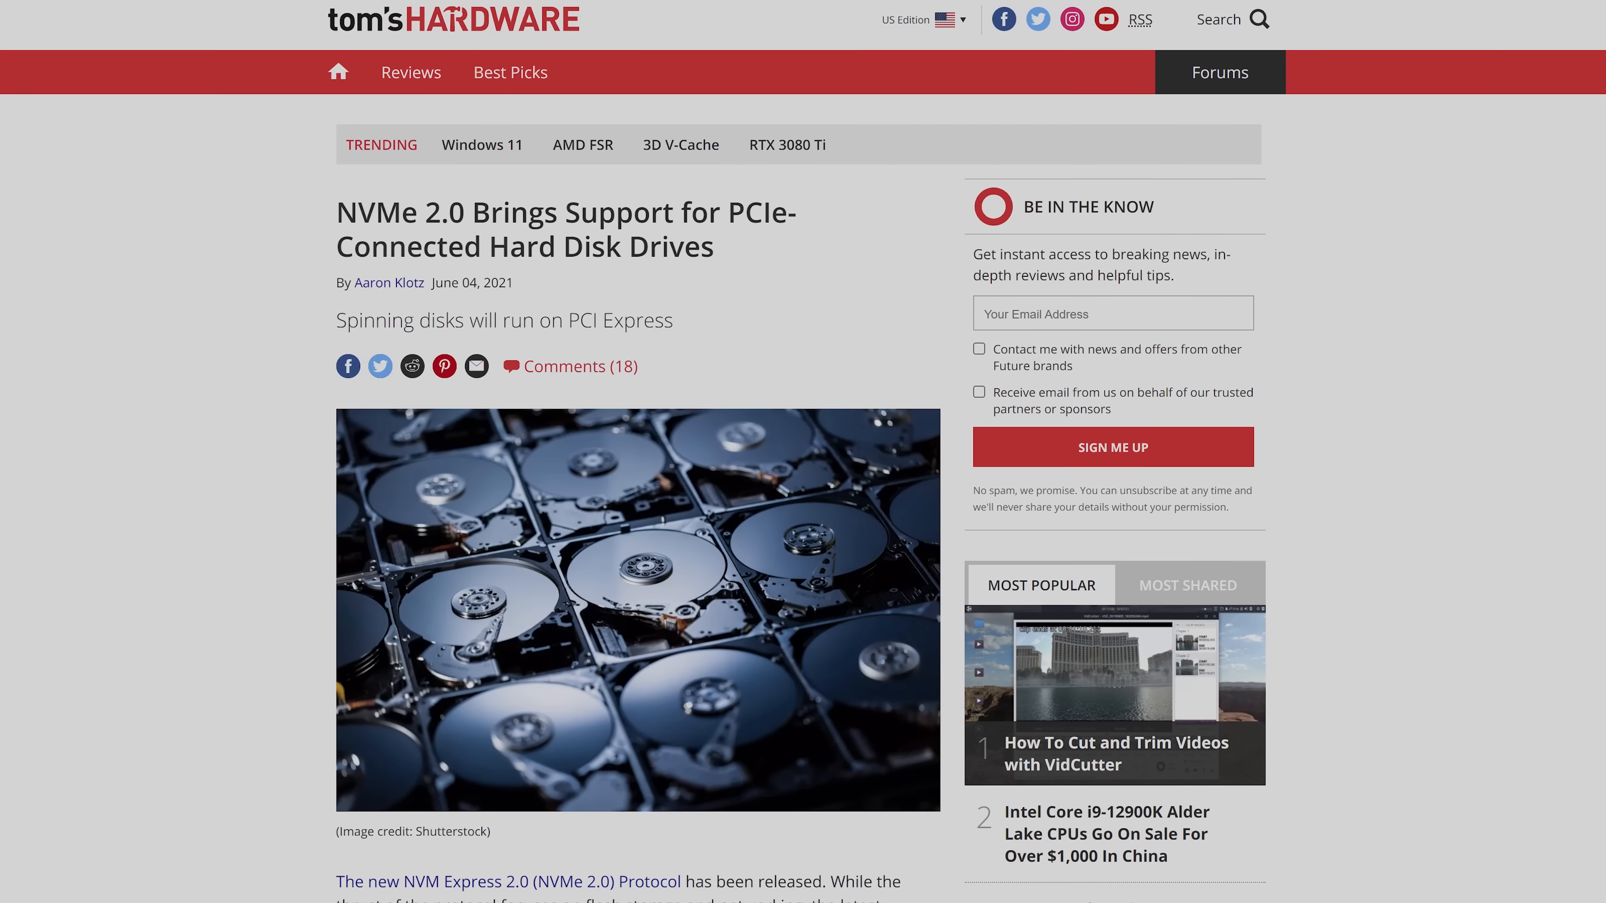
scroll("down", 3)
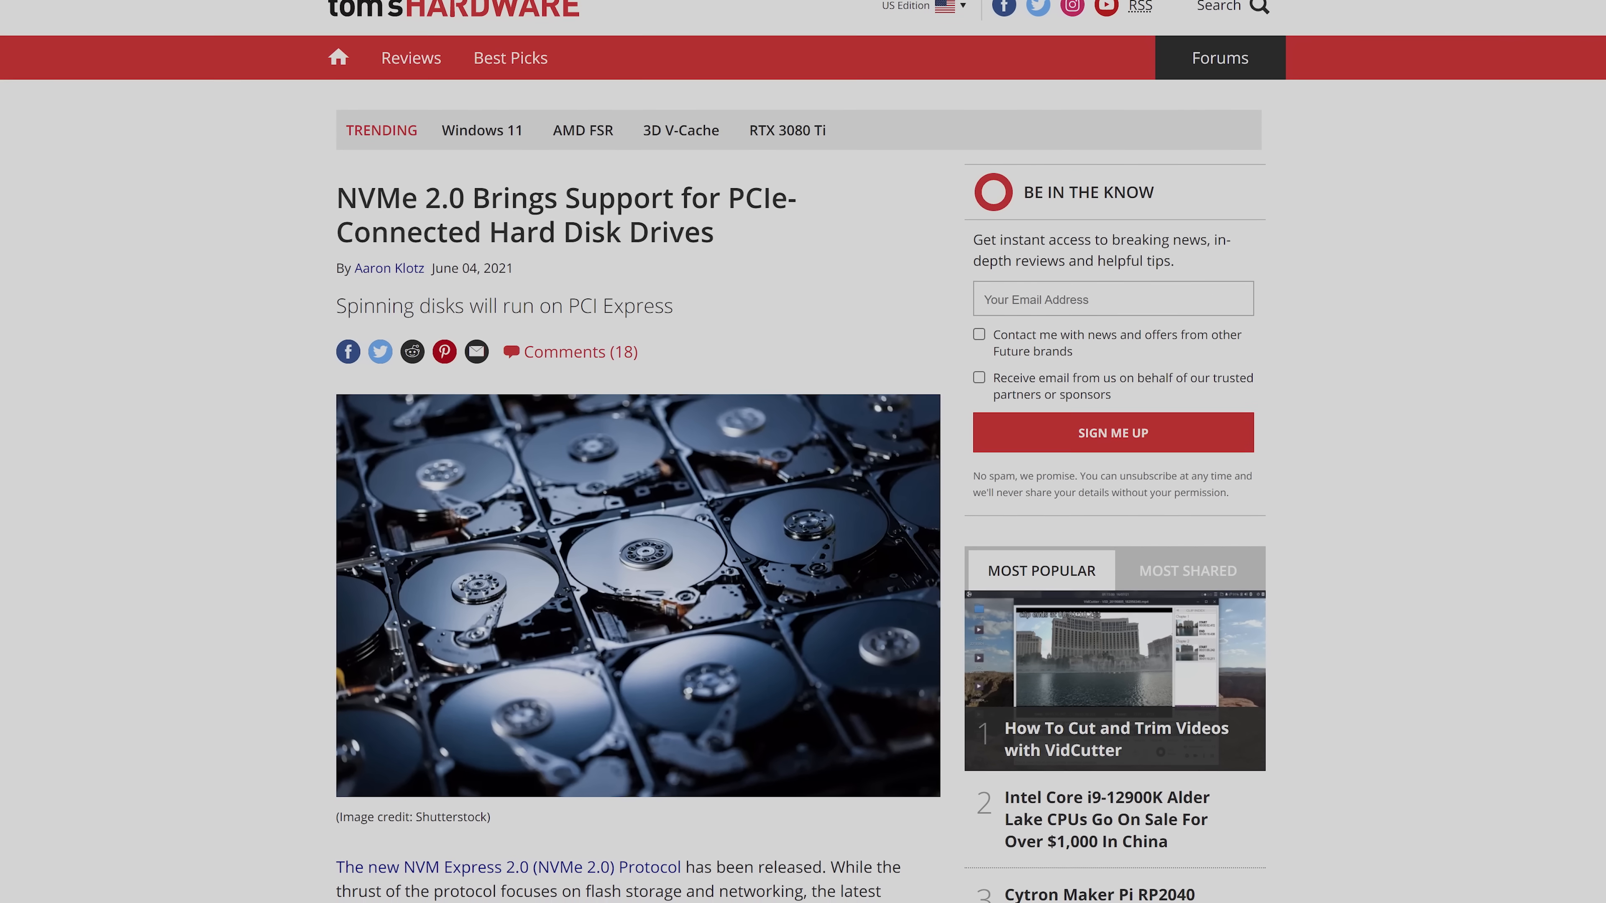
scroll("down", 3)
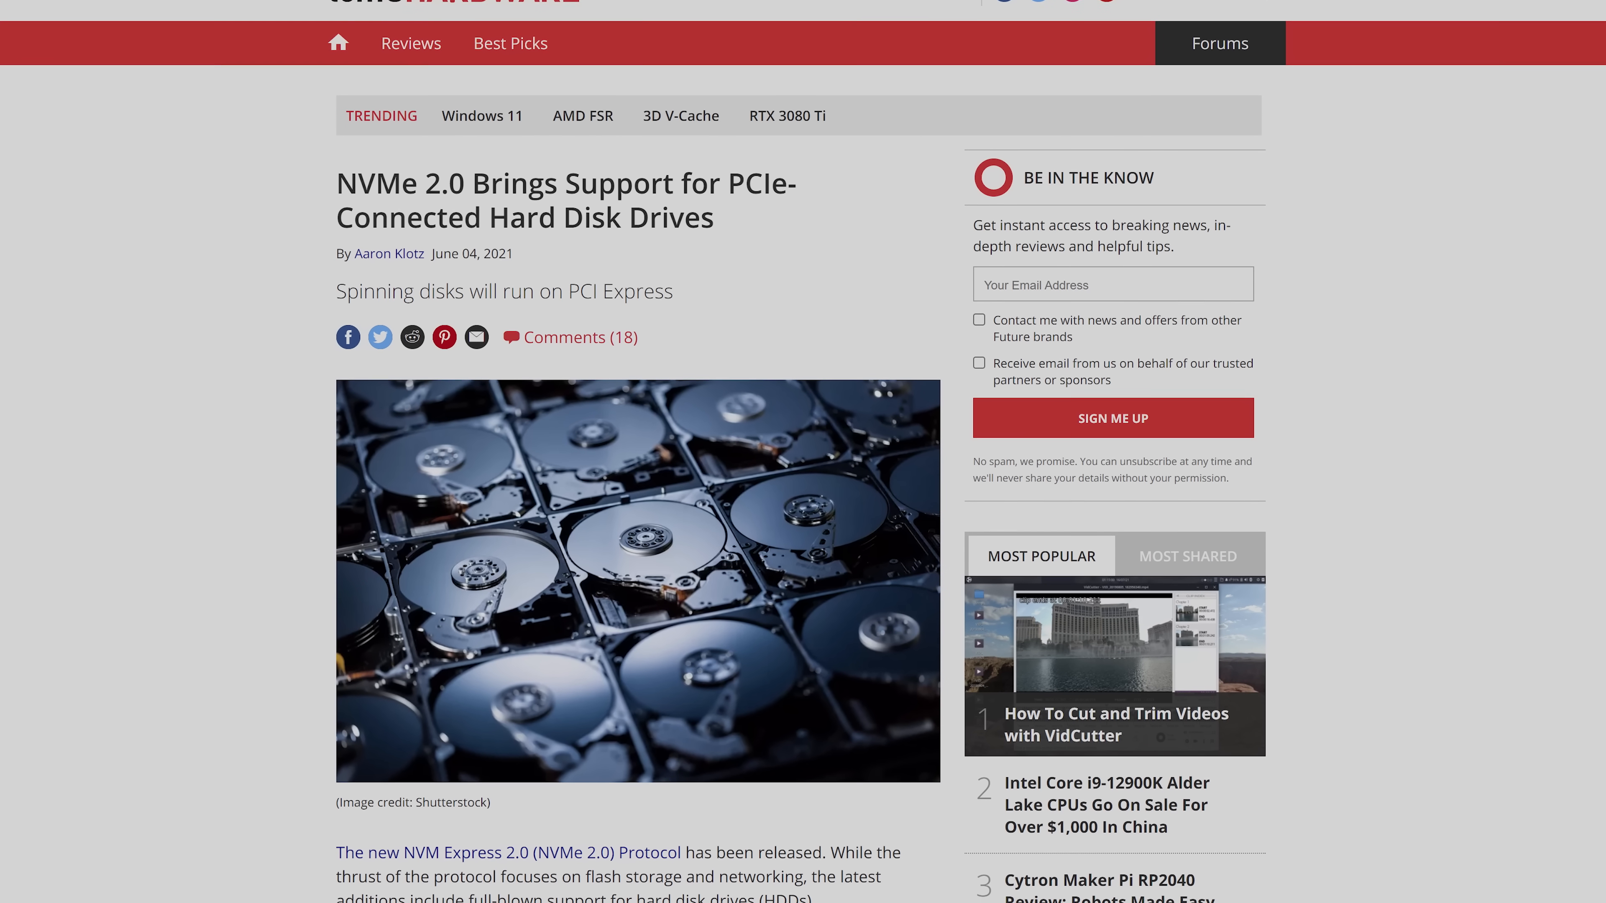
scroll("down", 3)
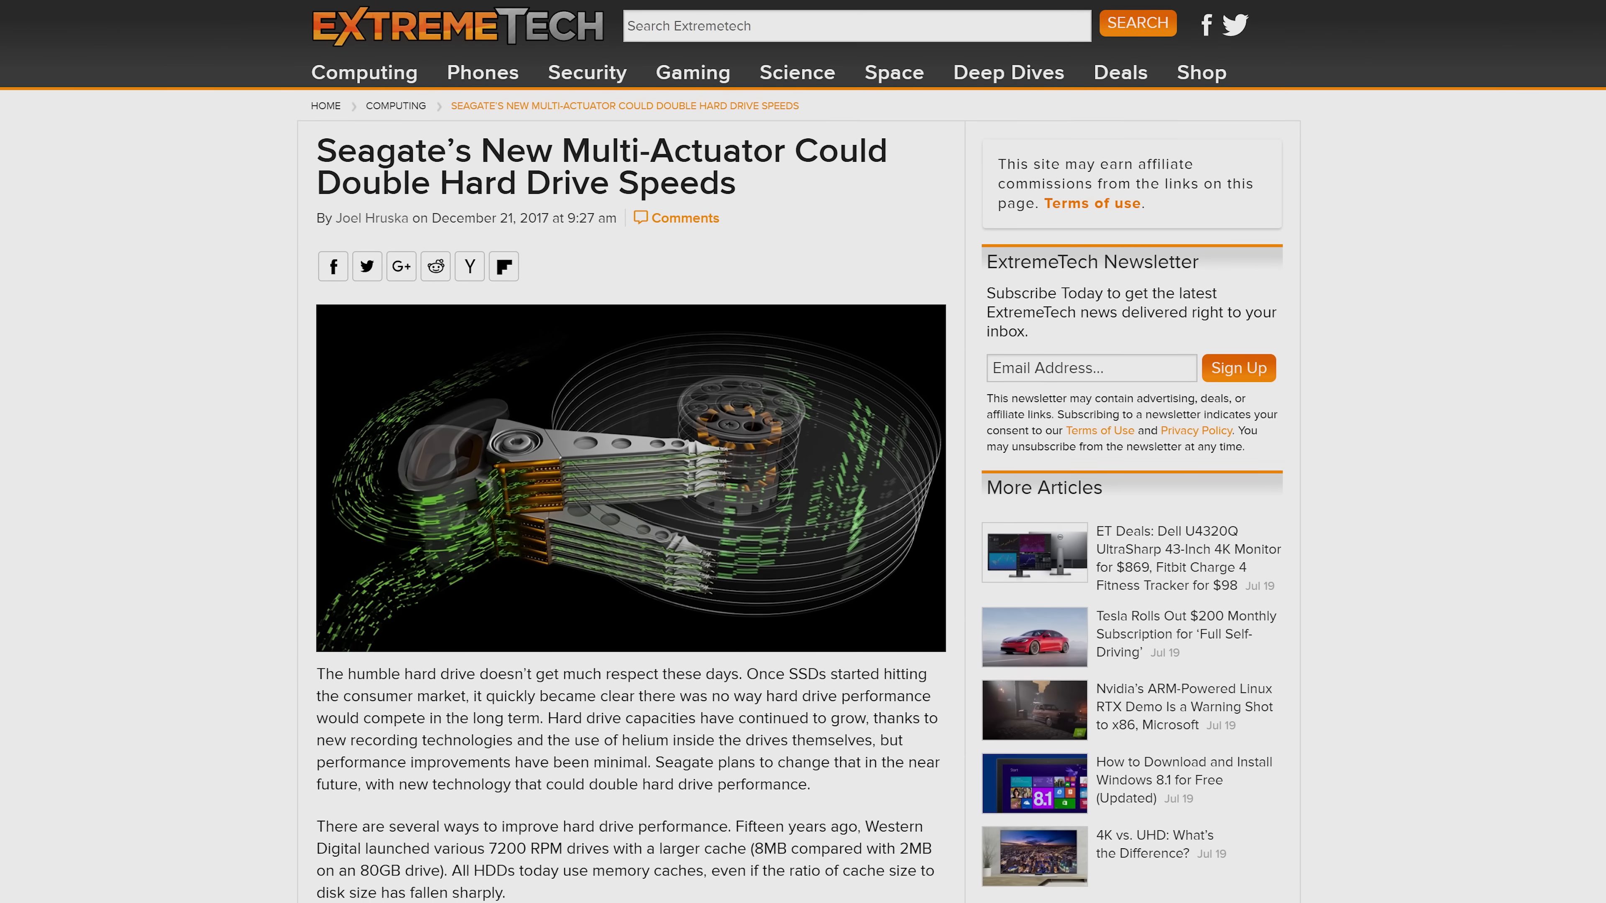
scroll("down", 3)
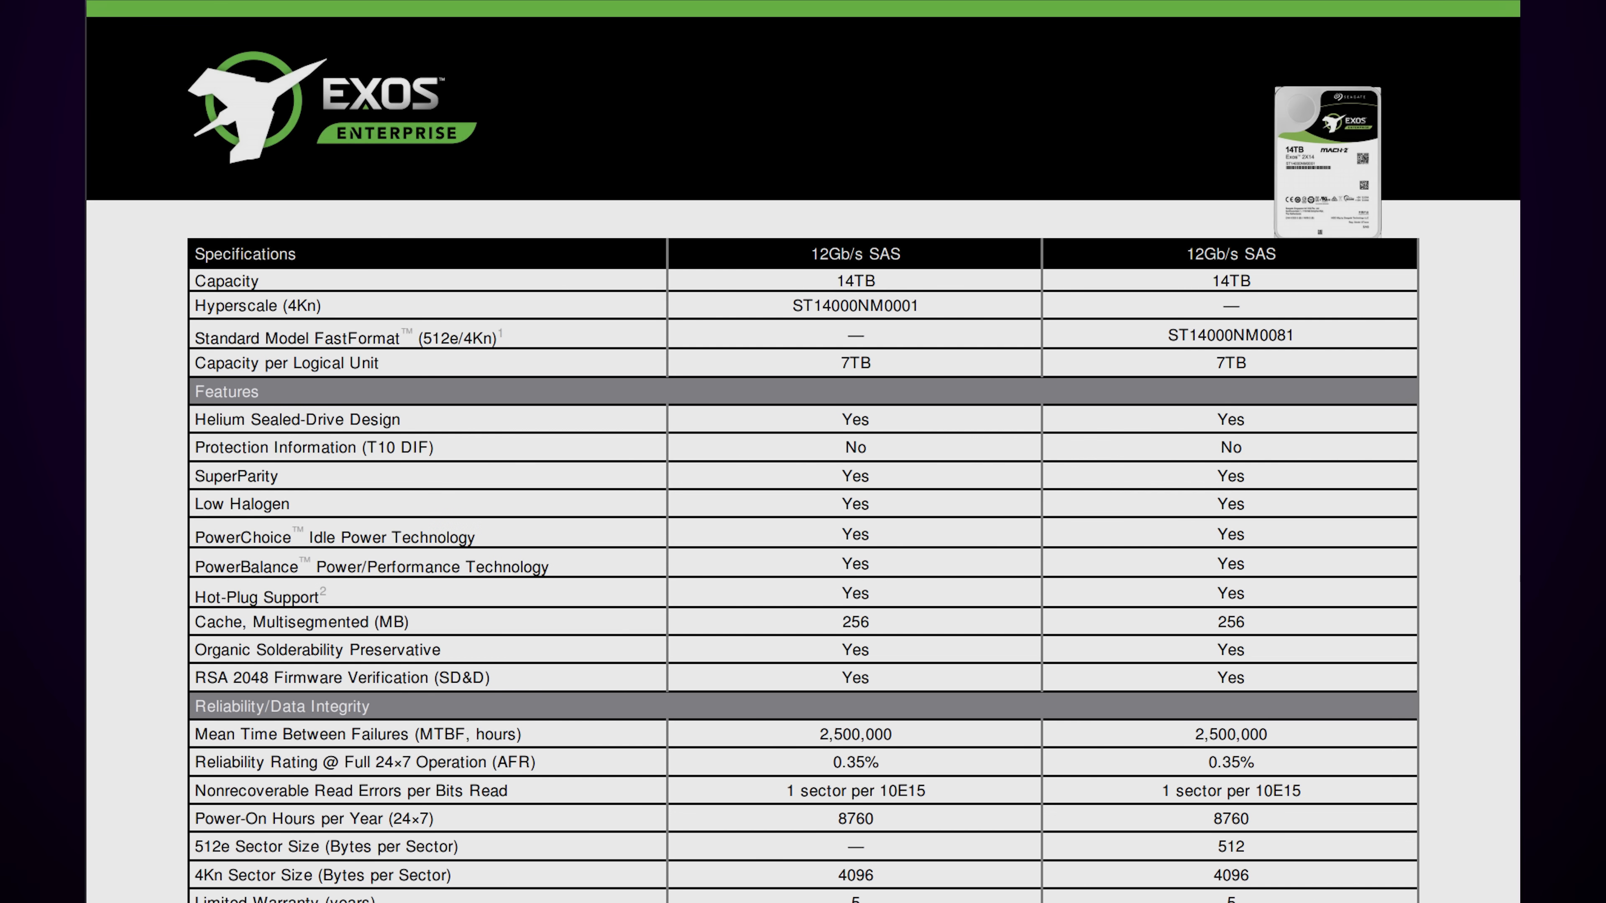
scroll("down", 3)
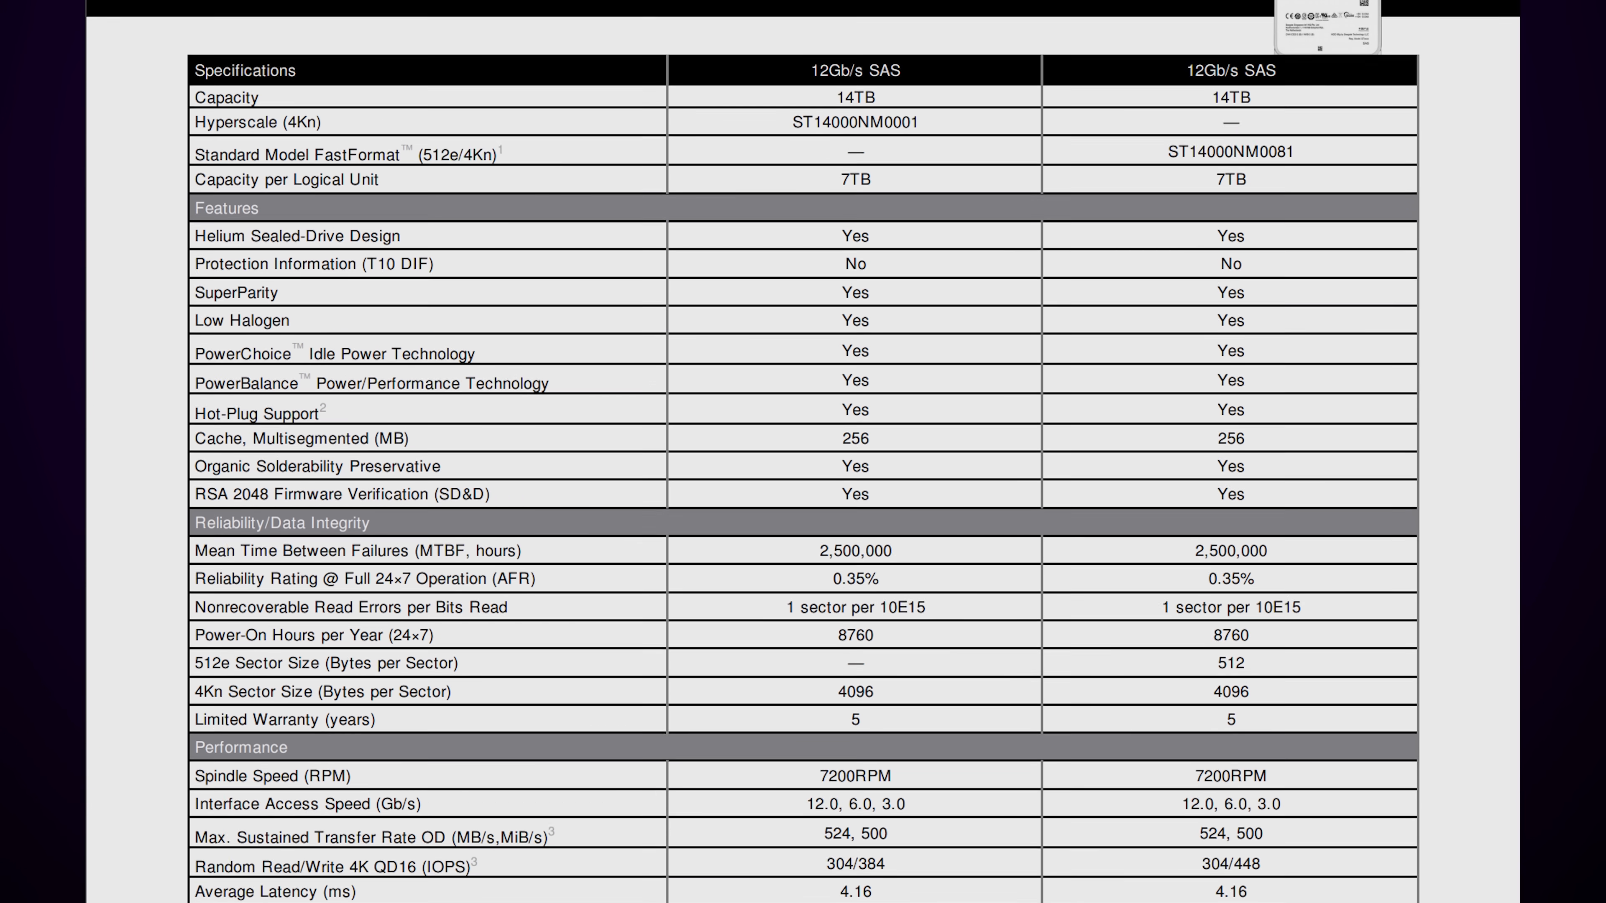
scroll("down", 3)
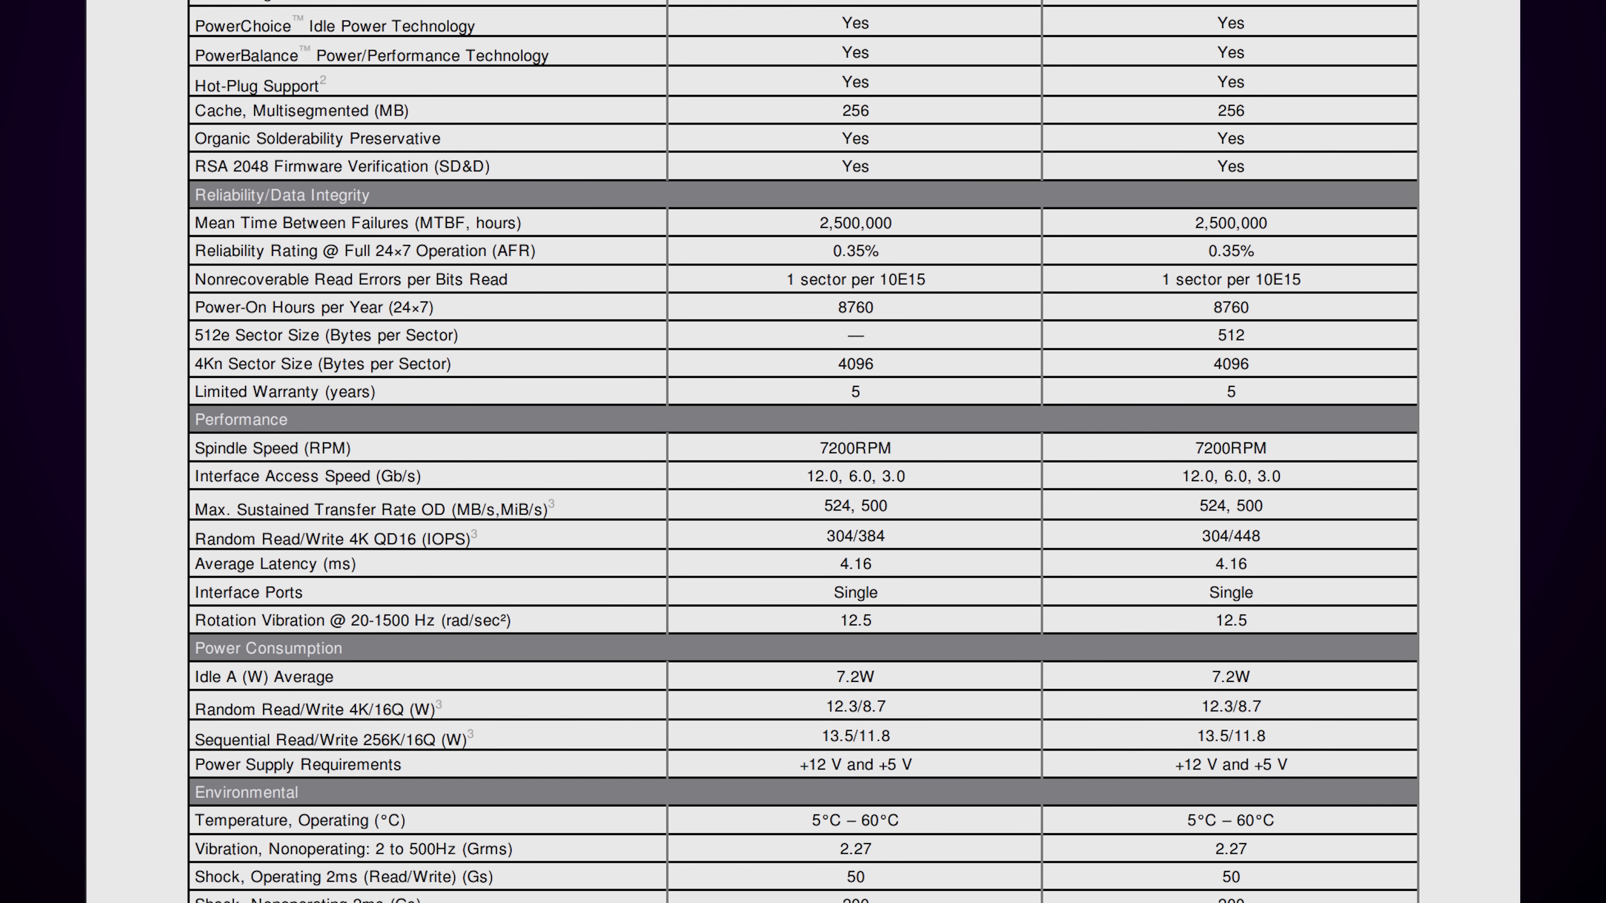
scroll("down", 3)
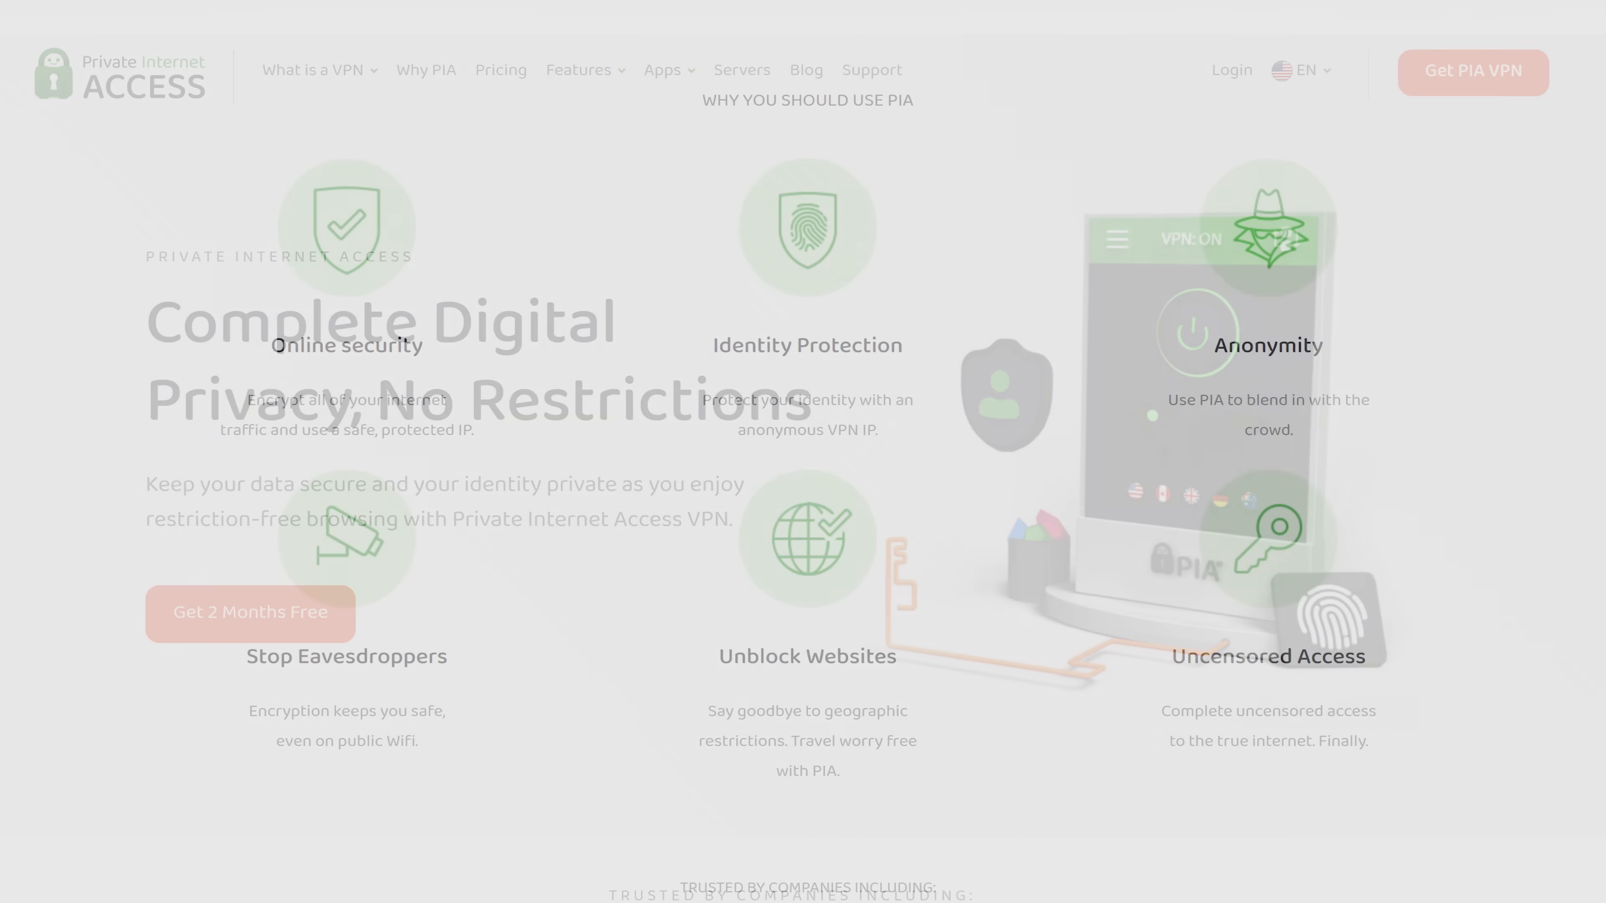
scroll("down", 3)
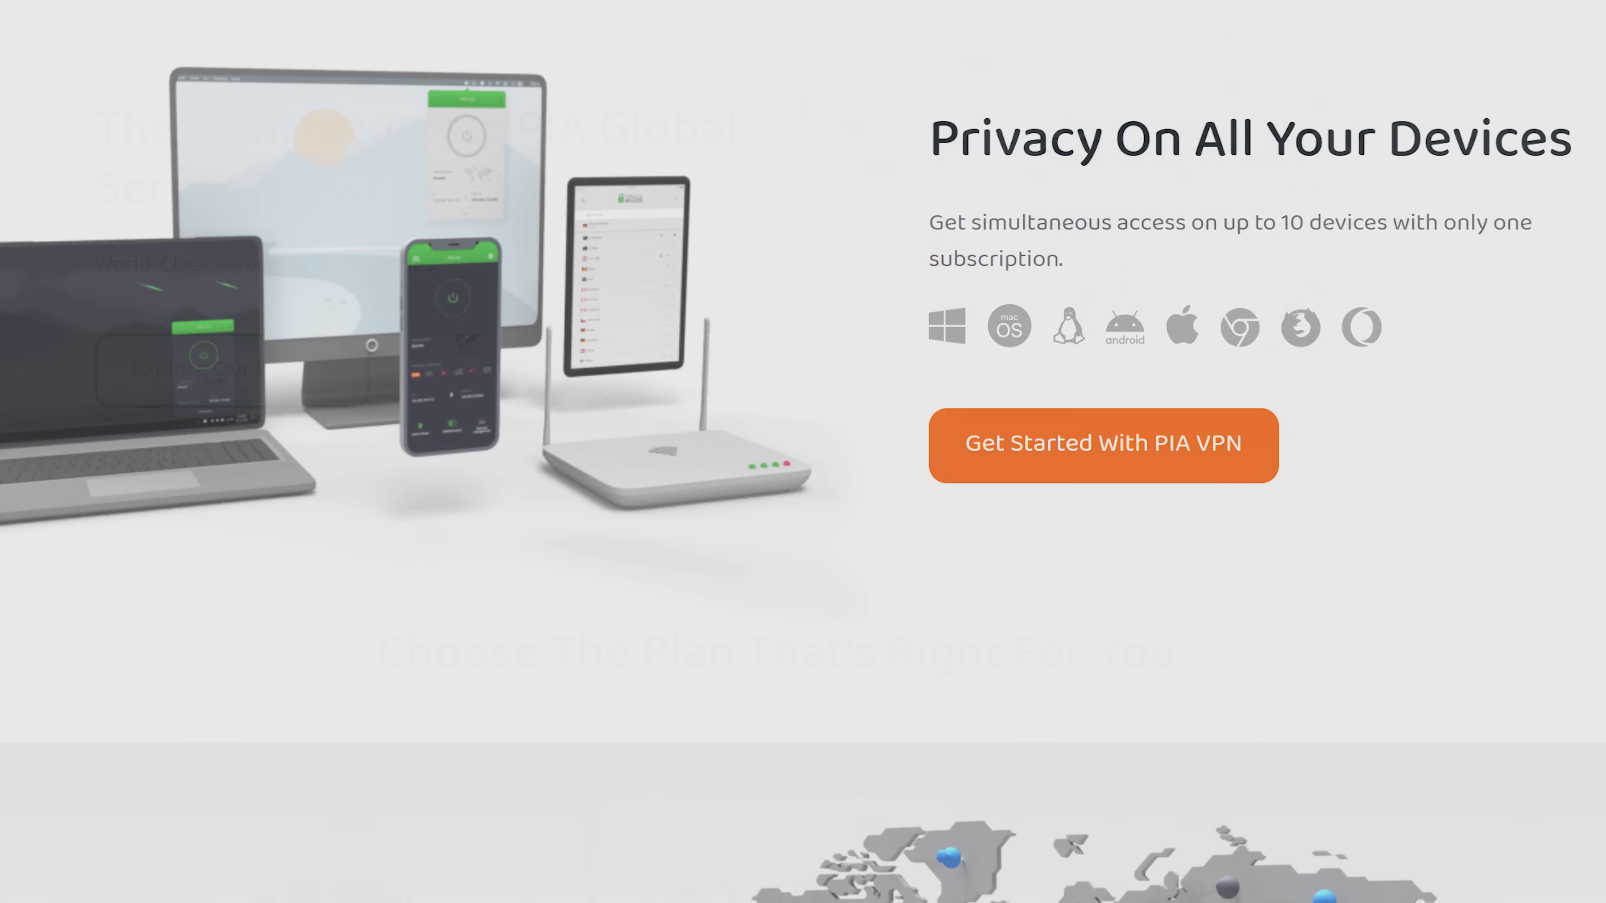
scroll("down", 3)
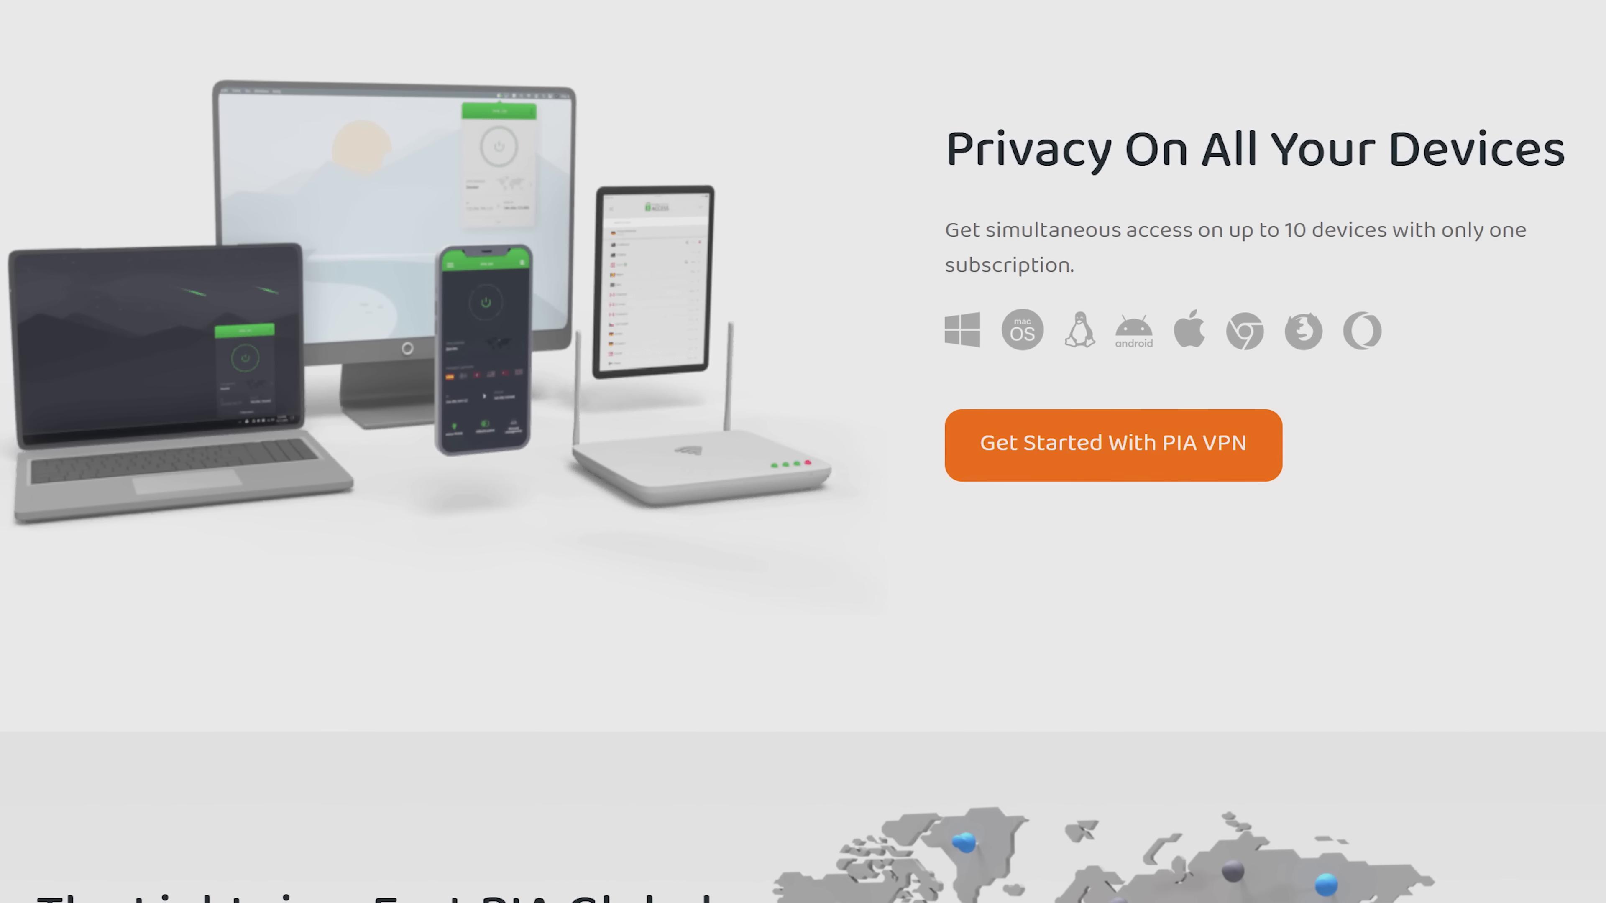
scroll("down", 3)
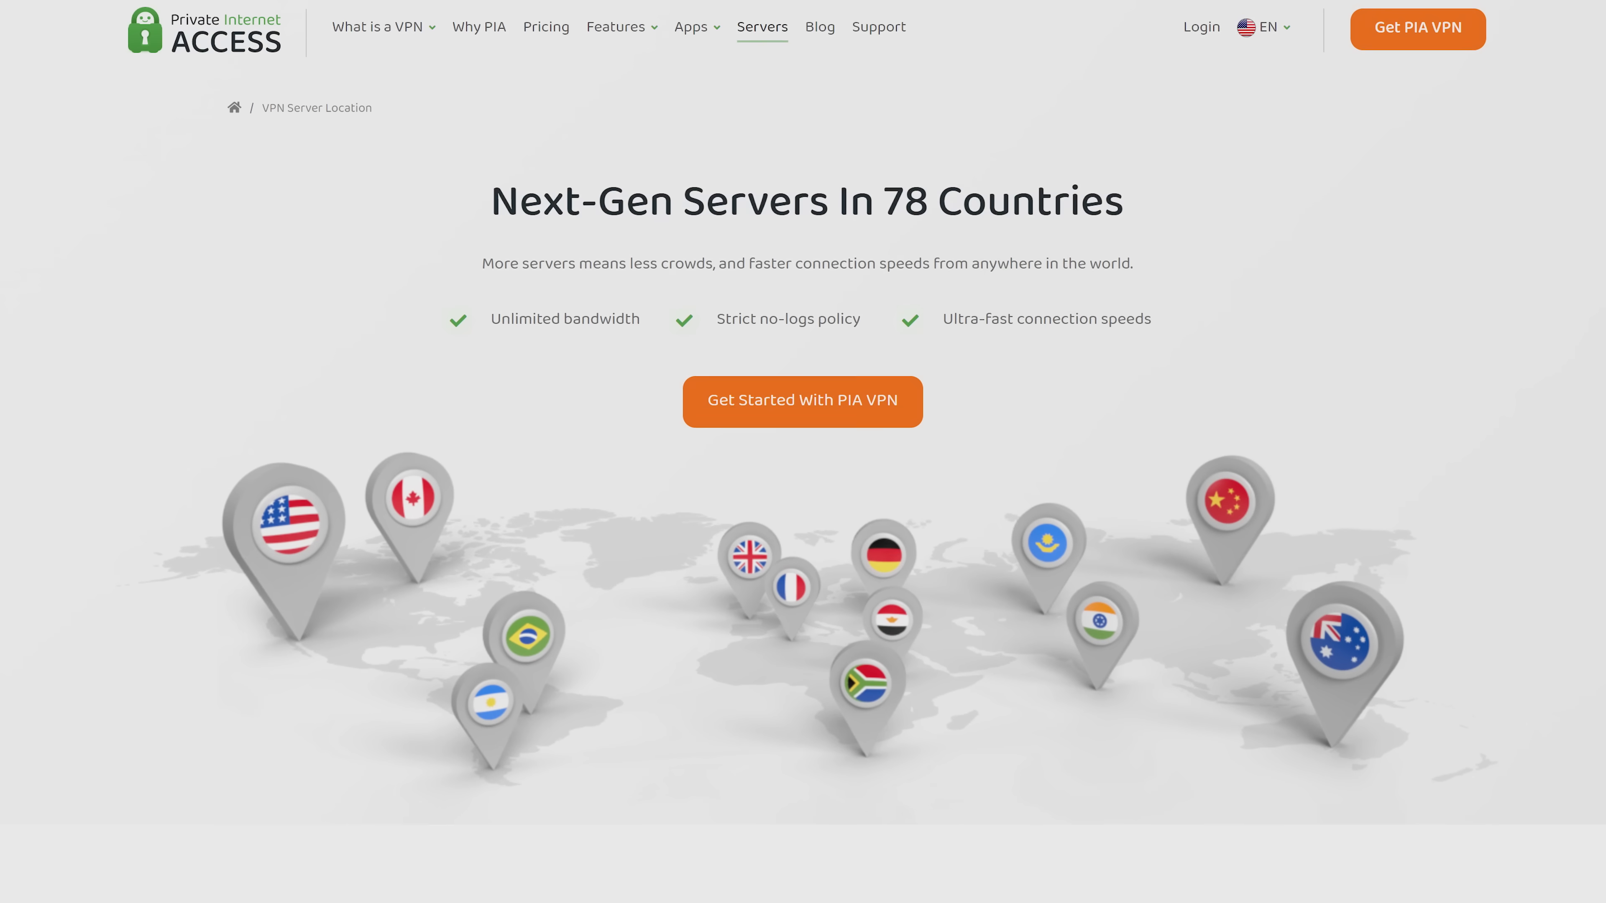
scroll("down", 3)
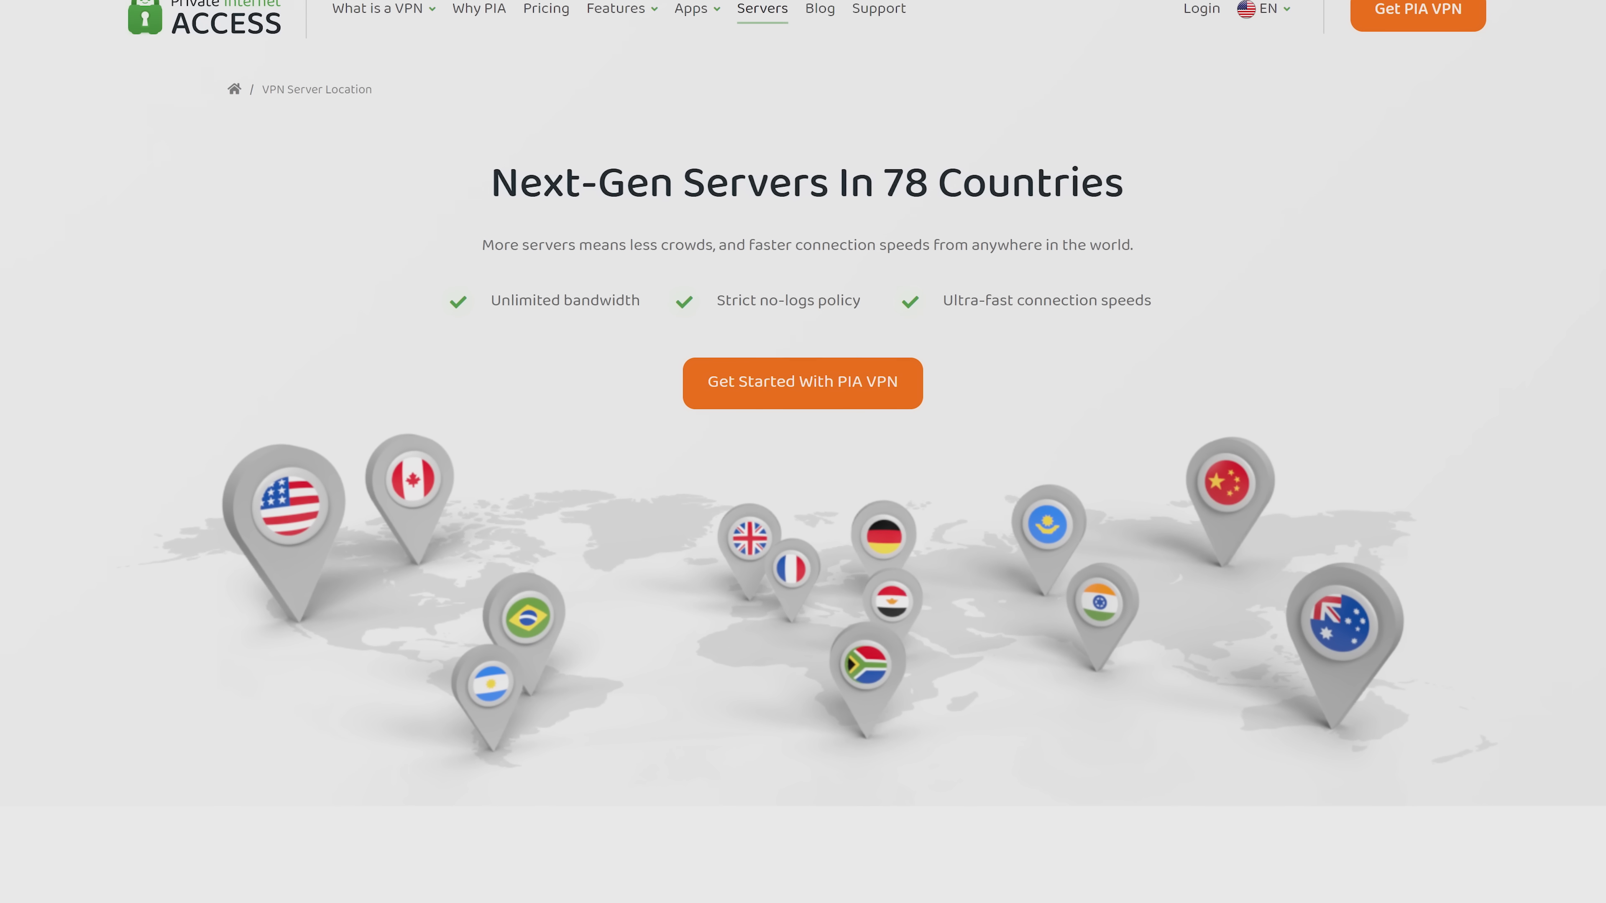